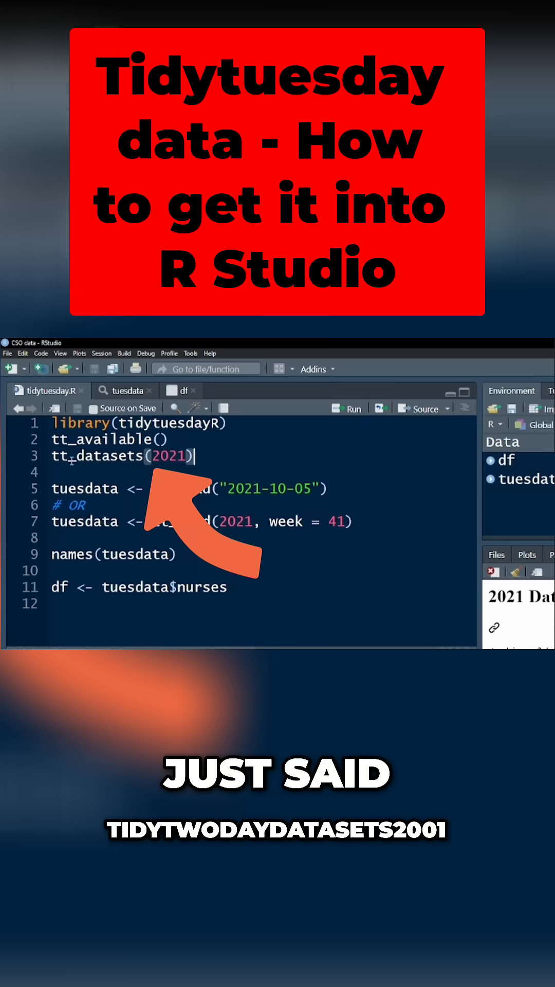
pyautogui.moveTo(332, 579)
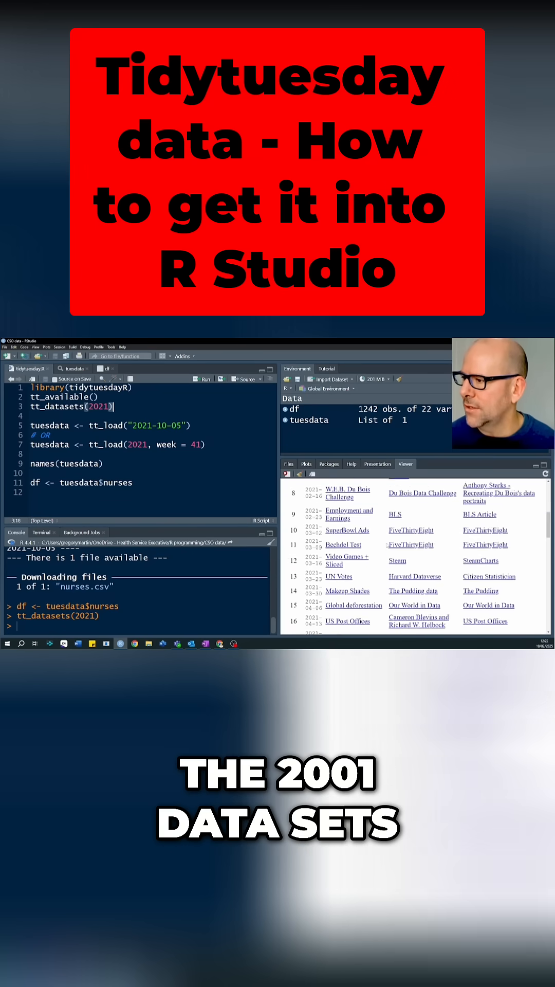
pyautogui.scroll(-3)
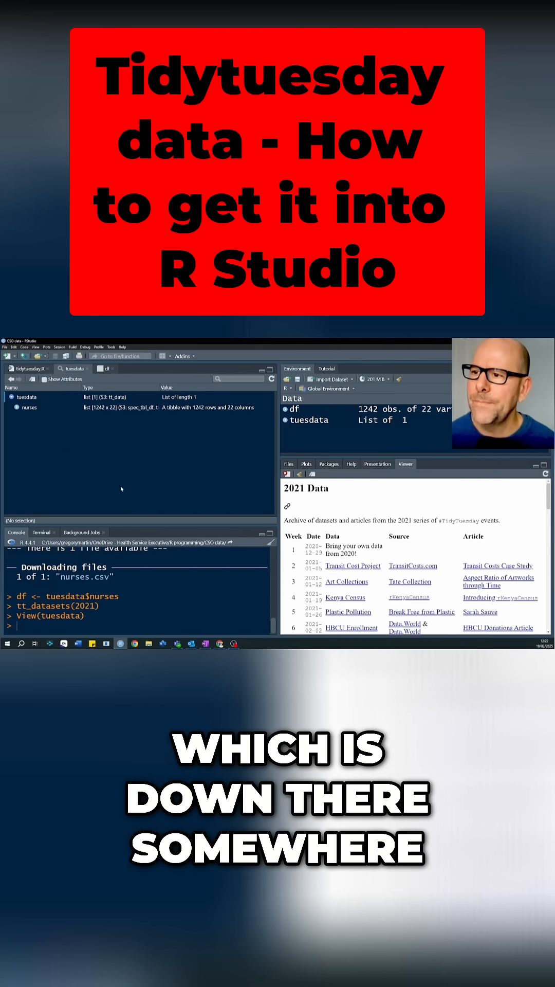
pyautogui.click(12, 407)
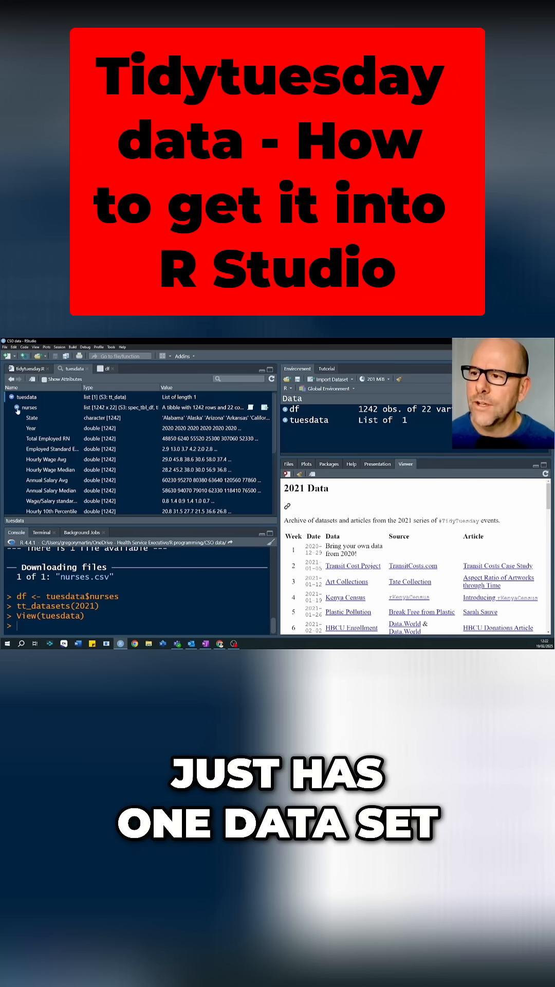
pyautogui.click(19, 407)
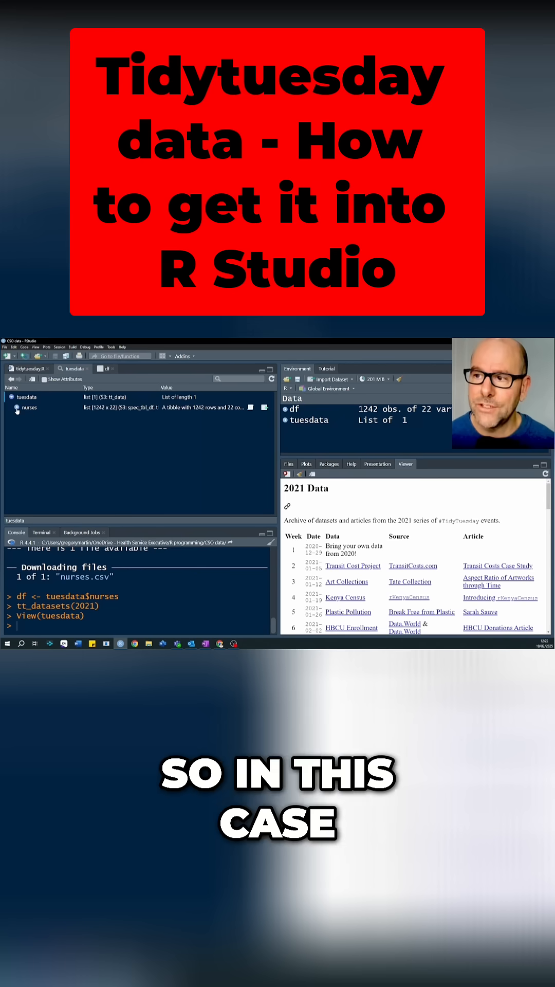